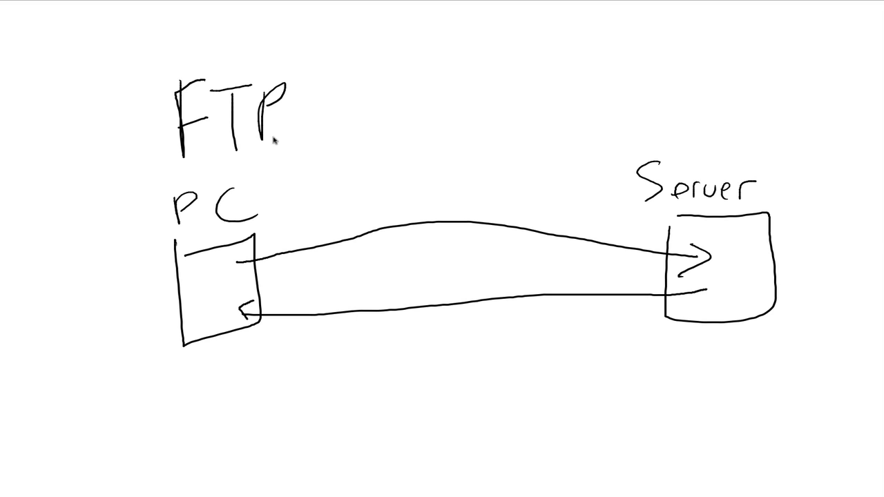
mouse_move(217, 75)
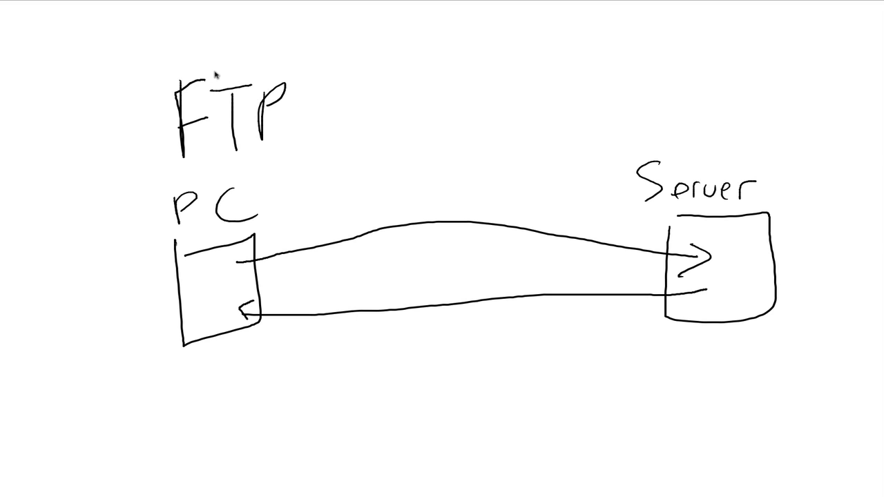
mouse_move(226, 88)
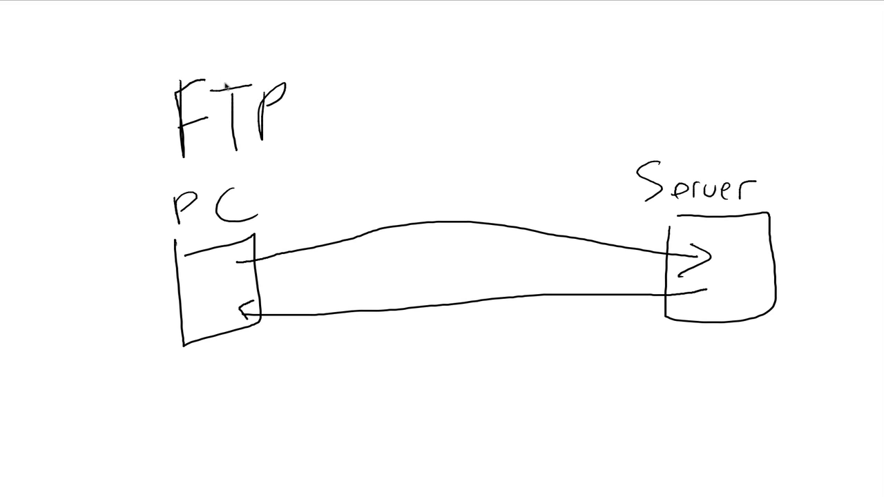
mouse_move(251, 158)
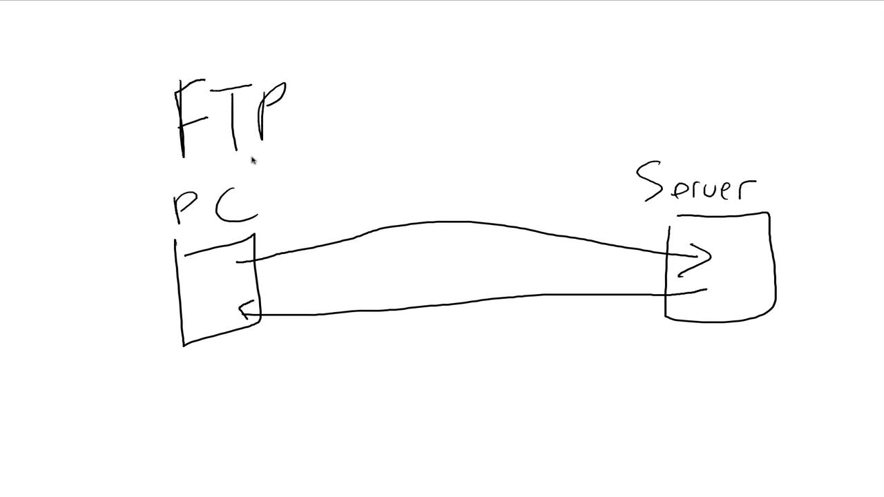
mouse_move(261, 154)
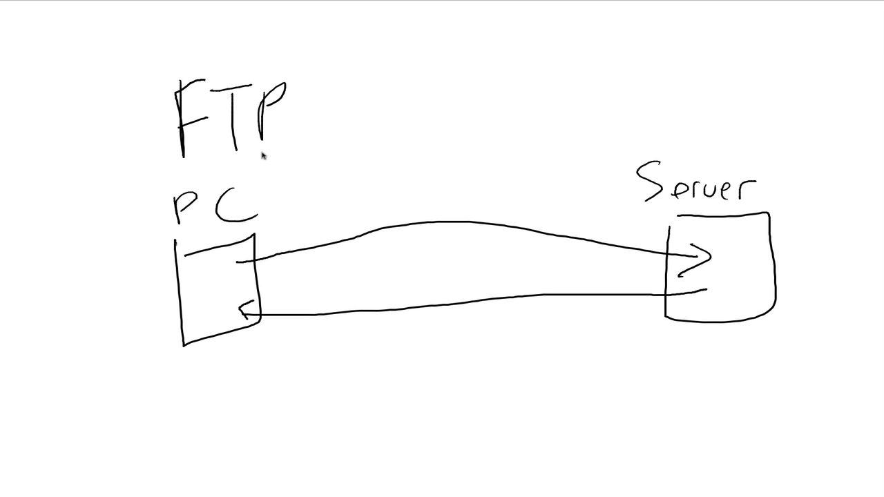
mouse_move(838, 14)
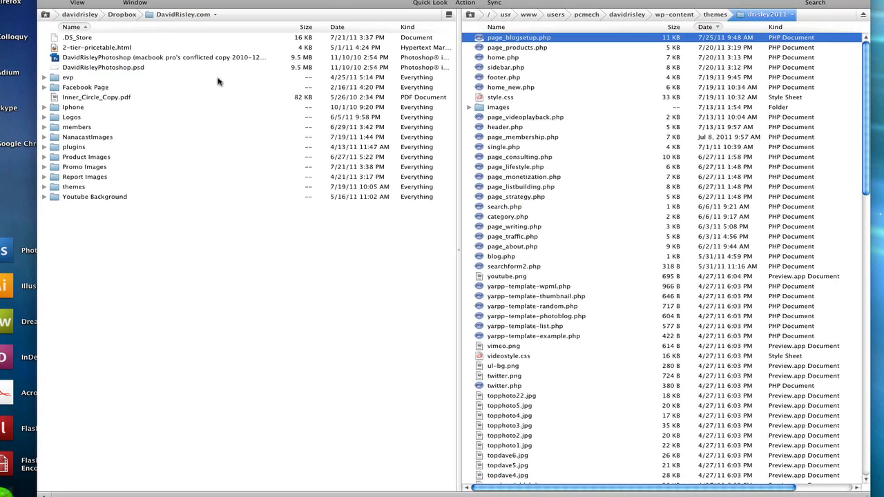
- Upload Inner_Circle_Copy.pdf from the local folder into the remote drisley2011 theme folder
click(77, 127)
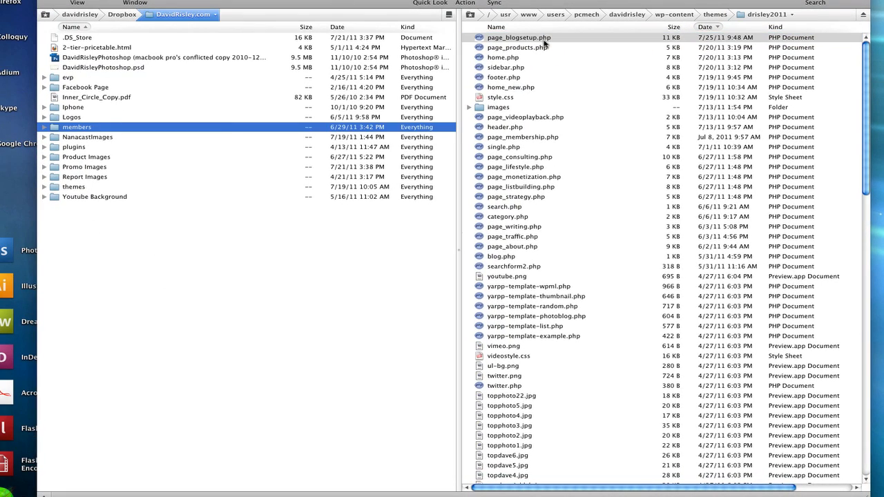
click(508, 216)
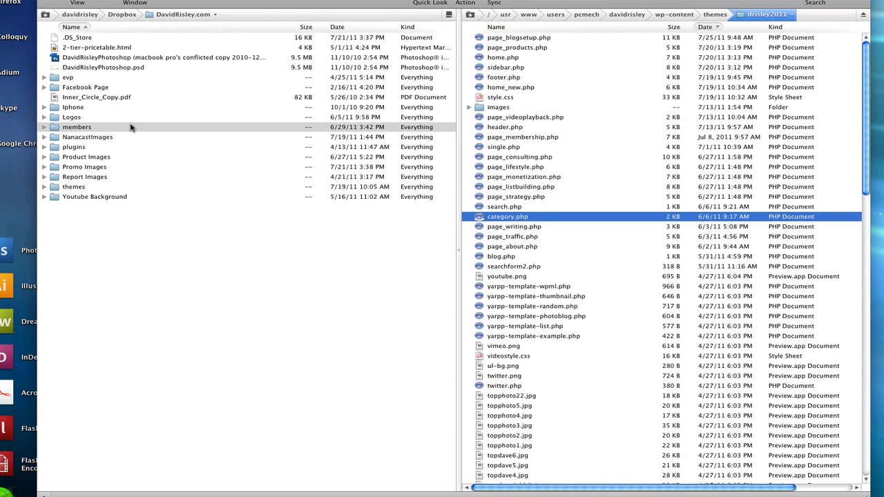
click(97, 97)
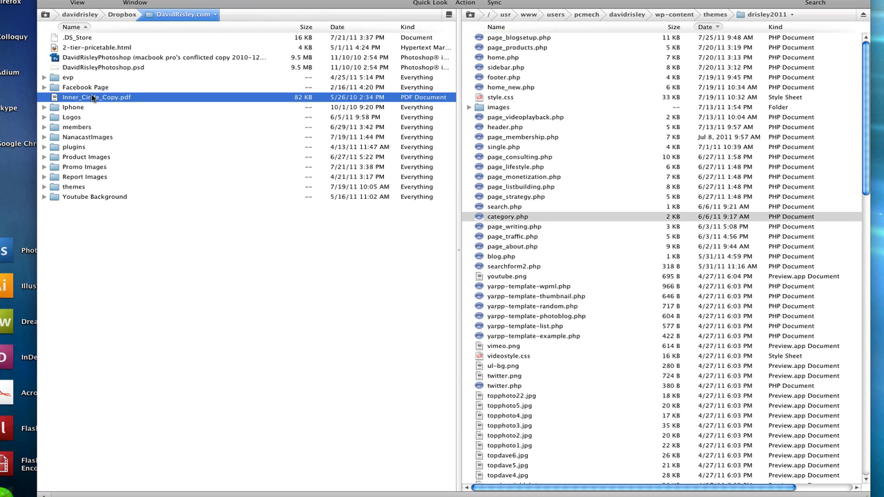
drag(97, 96, 599, 174)
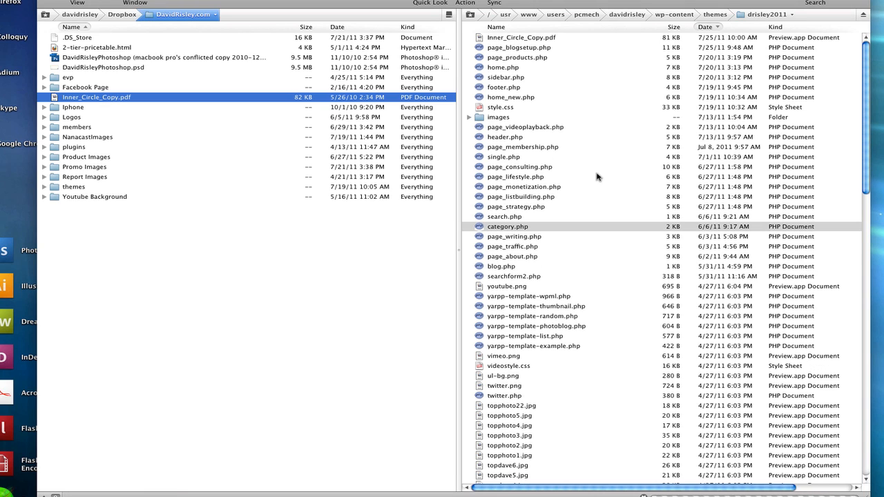
mouse_move(532, 41)
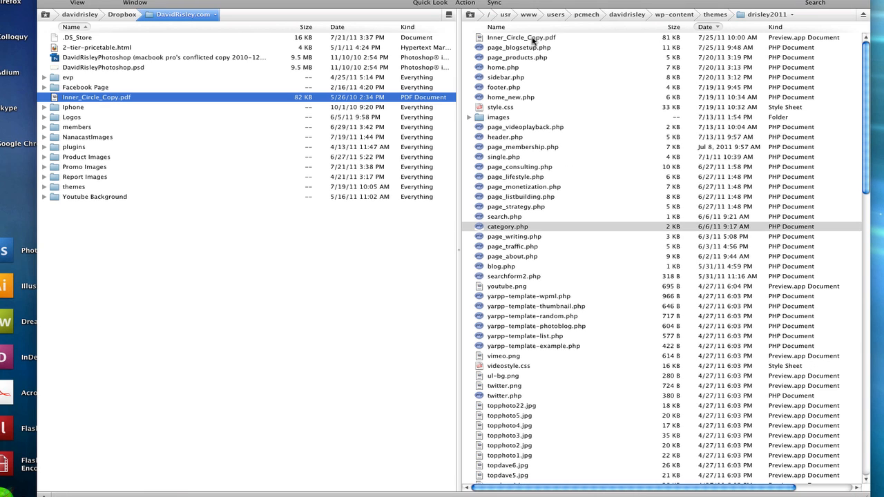
- Delete the uploaded Inner_Circle_Copy.pdf from the server
click(520, 37)
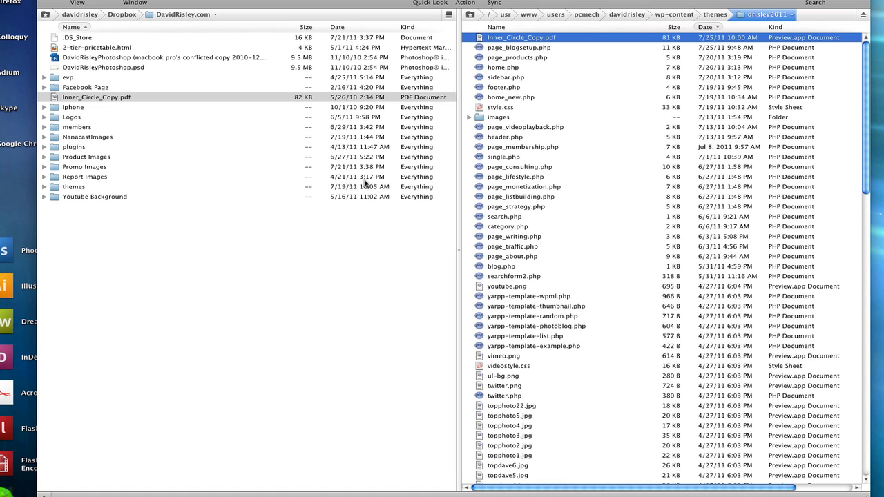
mouse_move(583, 89)
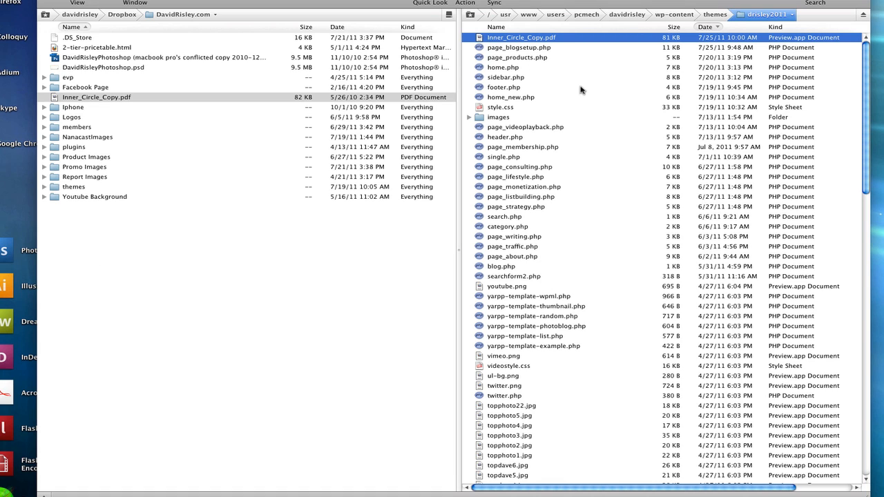
click(519, 47)
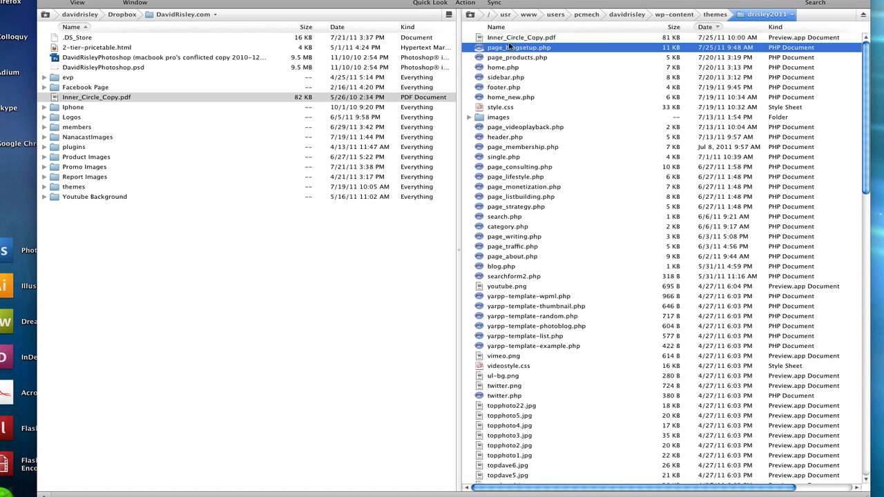
right_click(522, 37)
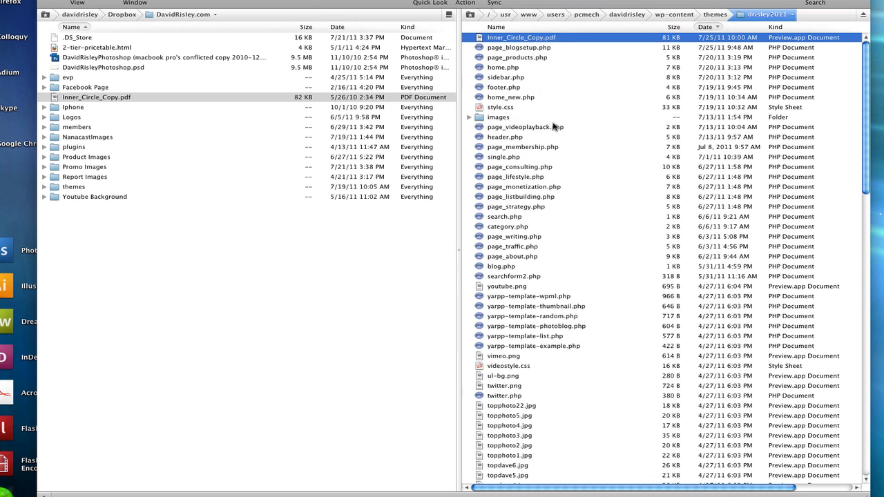
scroll(down, 3)
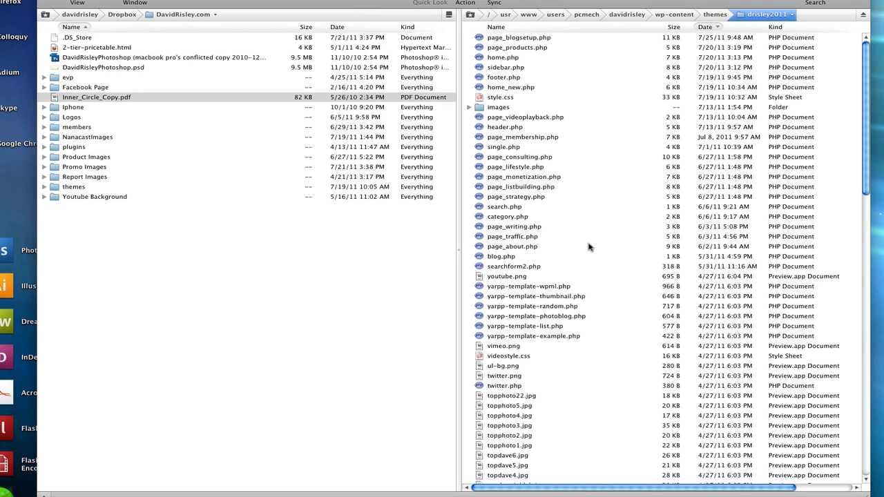
mouse_move(623, 235)
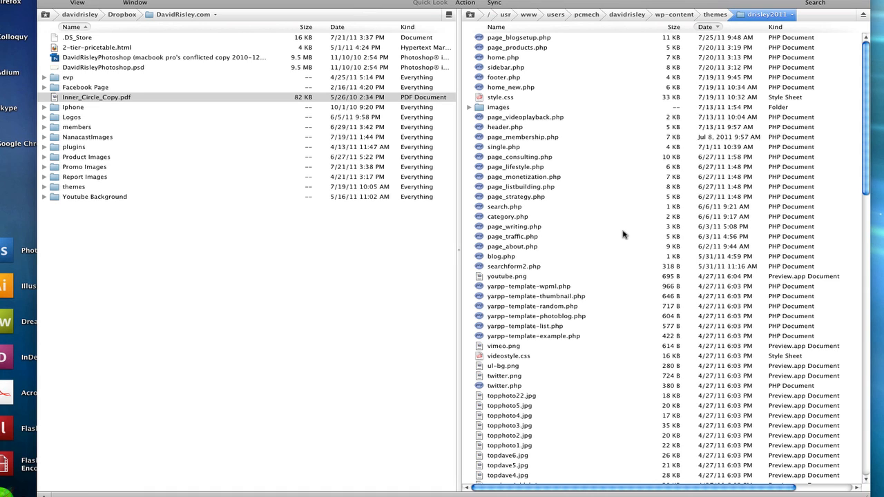
mouse_move(131, 128)
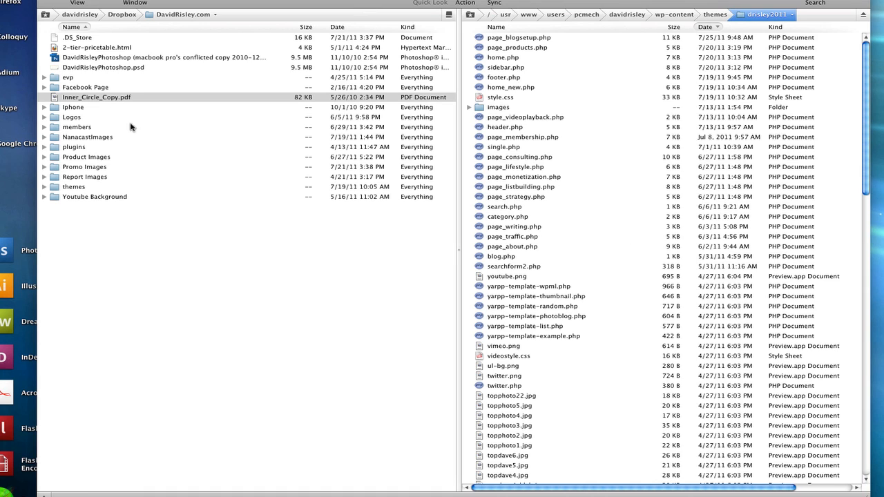
mouse_move(87, 168)
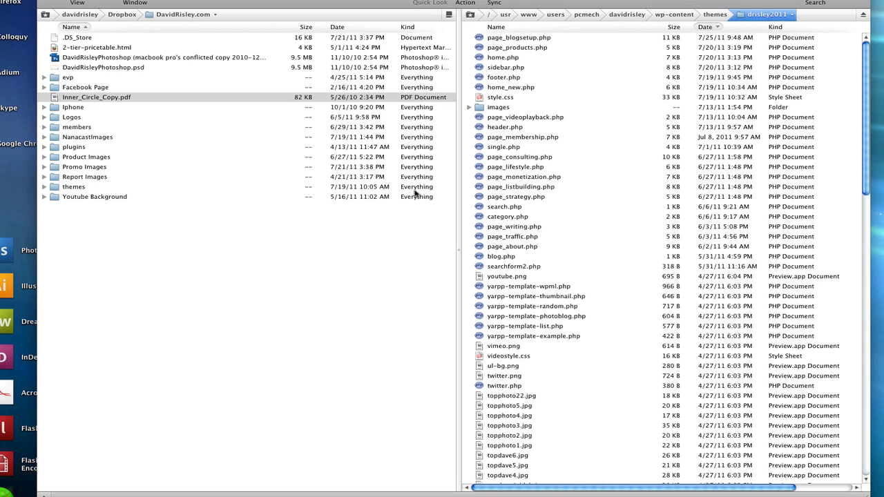
mouse_move(668, 201)
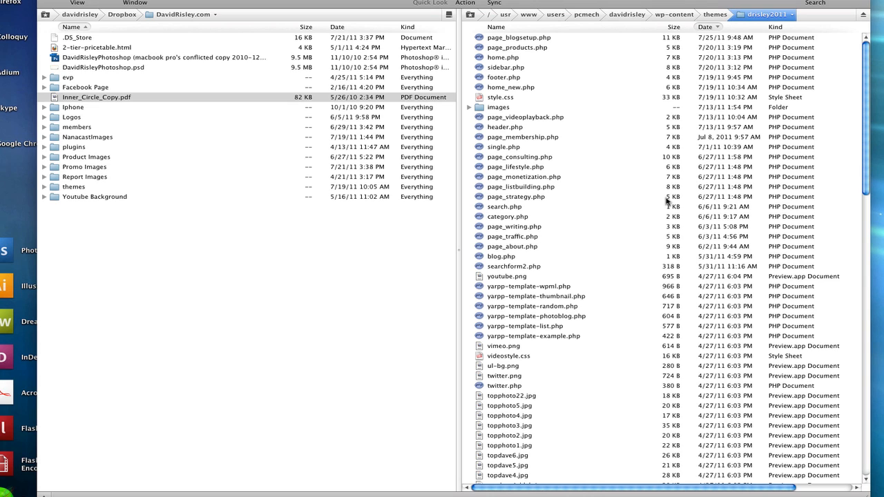
mouse_move(667, 203)
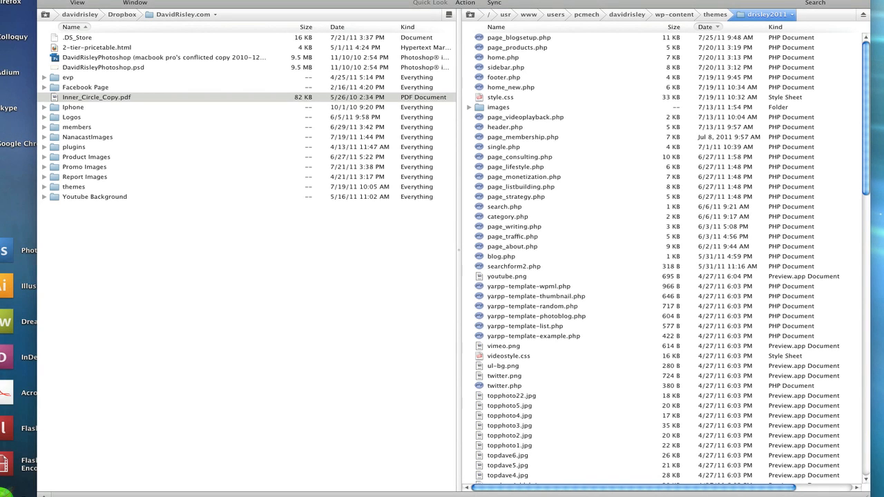
mouse_move(164, 112)
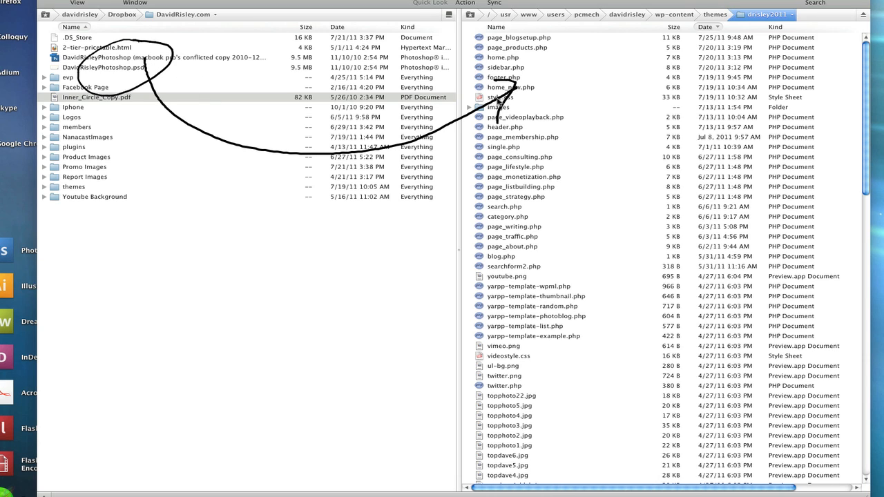
mouse_move(459, 225)
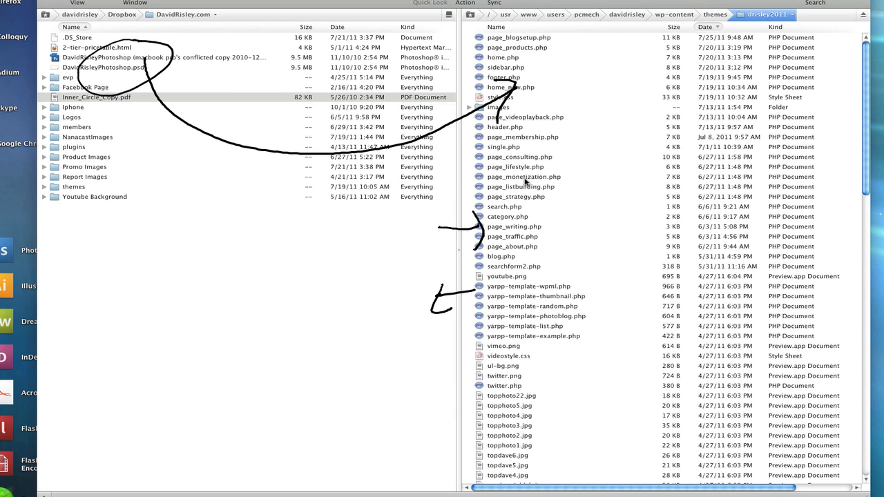
mouse_move(535, 210)
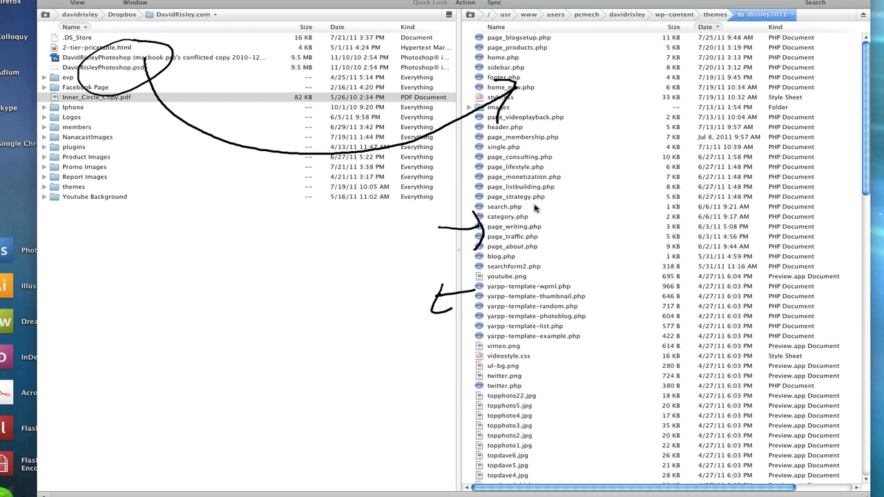
mouse_move(578, 186)
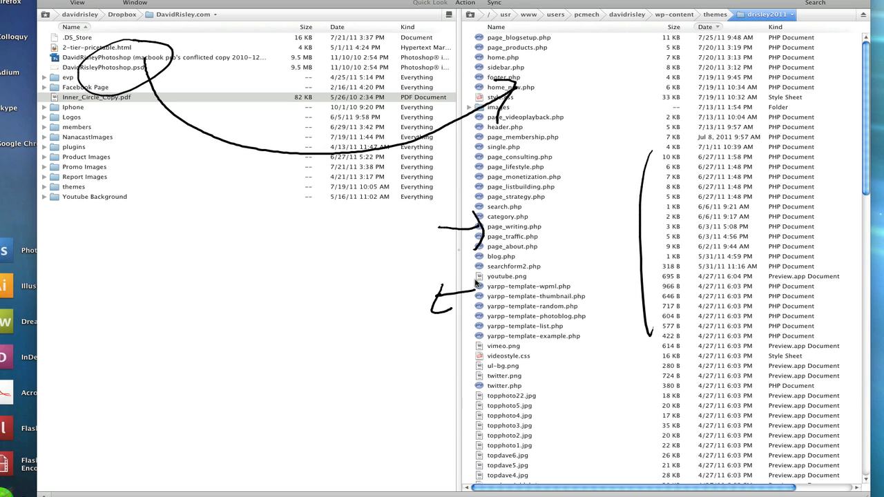
- Draw an ink loop around the remote theme folder's file list
drag(456, 276, 456, 318)
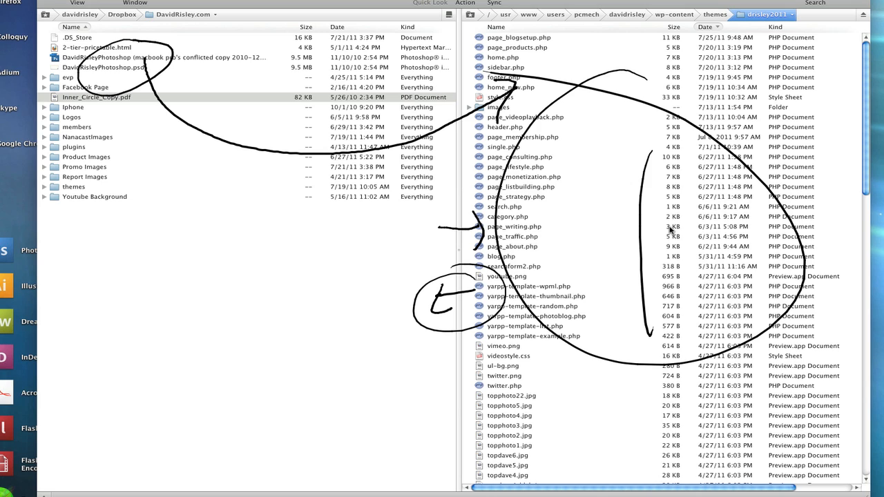
mouse_move(632, 192)
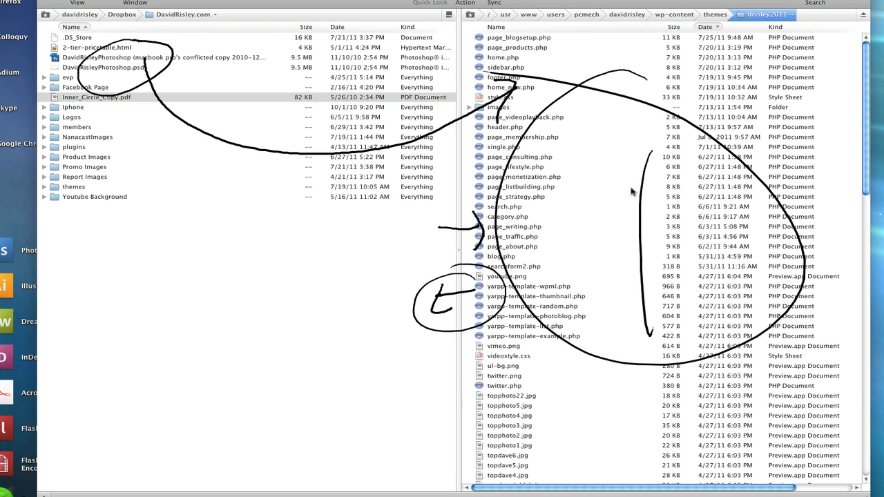
mouse_move(608, 168)
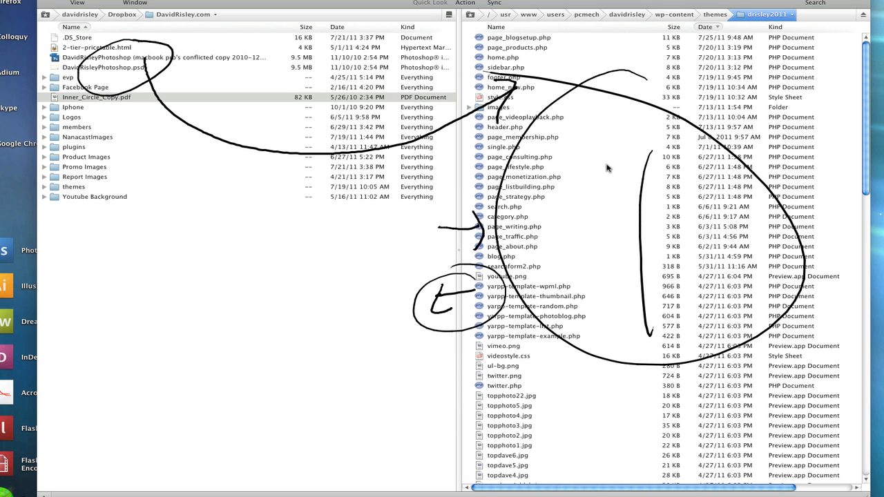
mouse_move(663, 136)
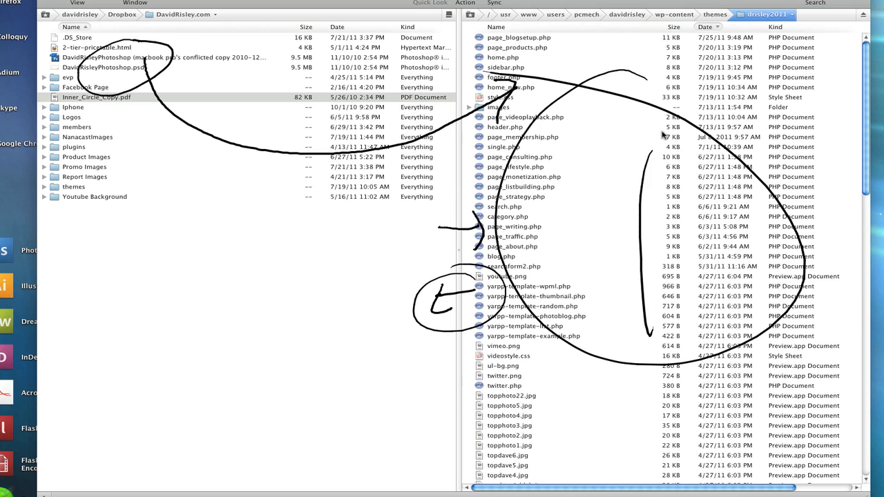